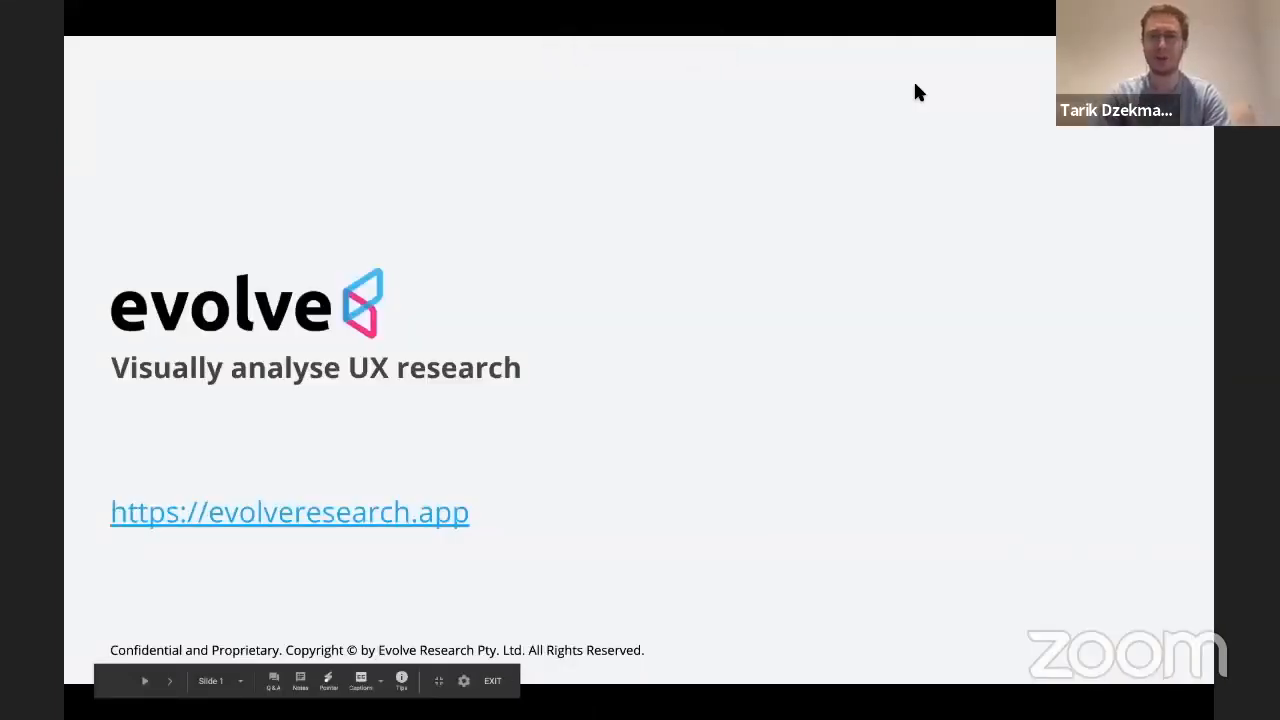
Advance the shared deck past the Evolve title slide to the affinity-map demo slide
left_click(168, 680)
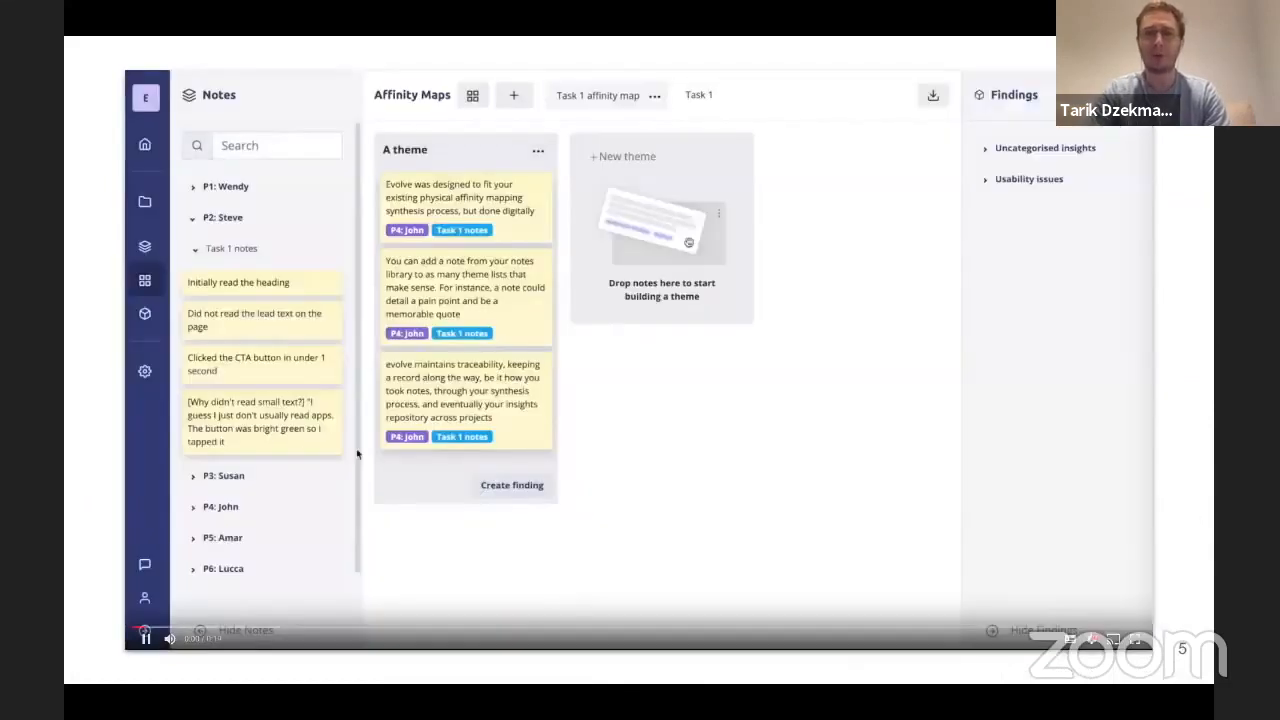
In the demo, group task notes into a Pain Points theme and start writing a finding from it
left_click_drag(262, 282, 660, 196)
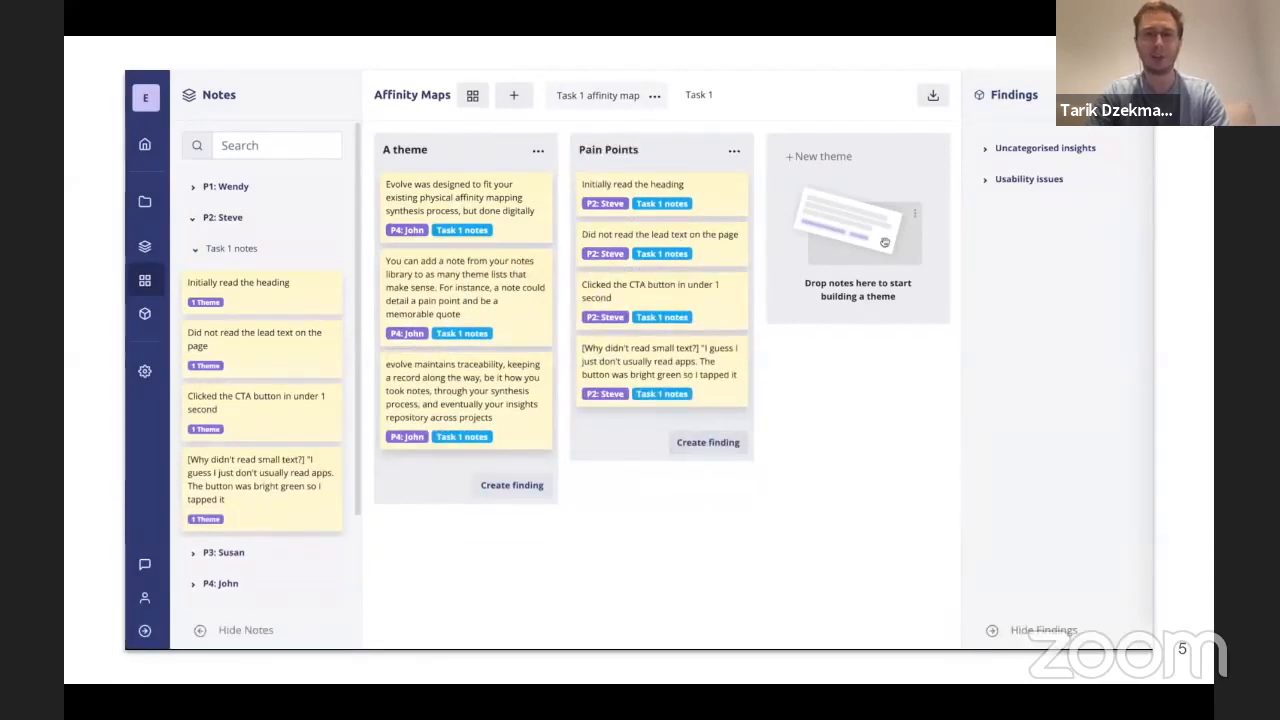
left_click(708, 442)
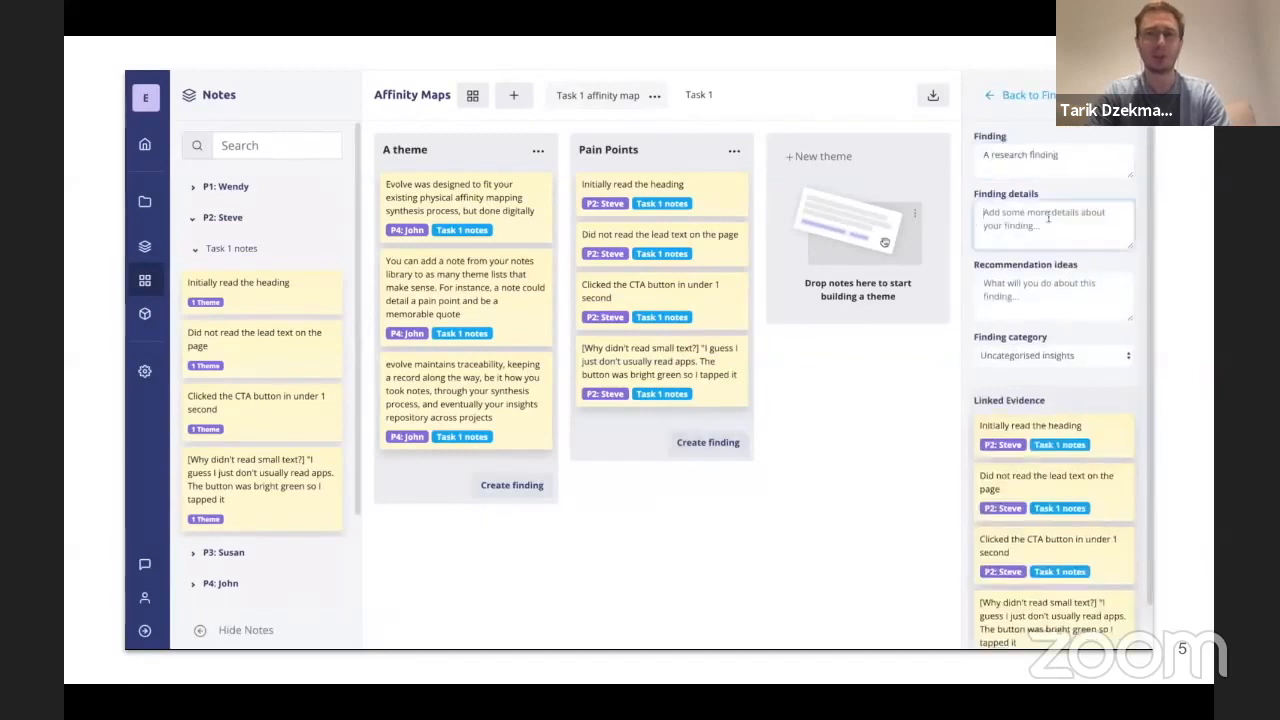
type("The details about our fin")
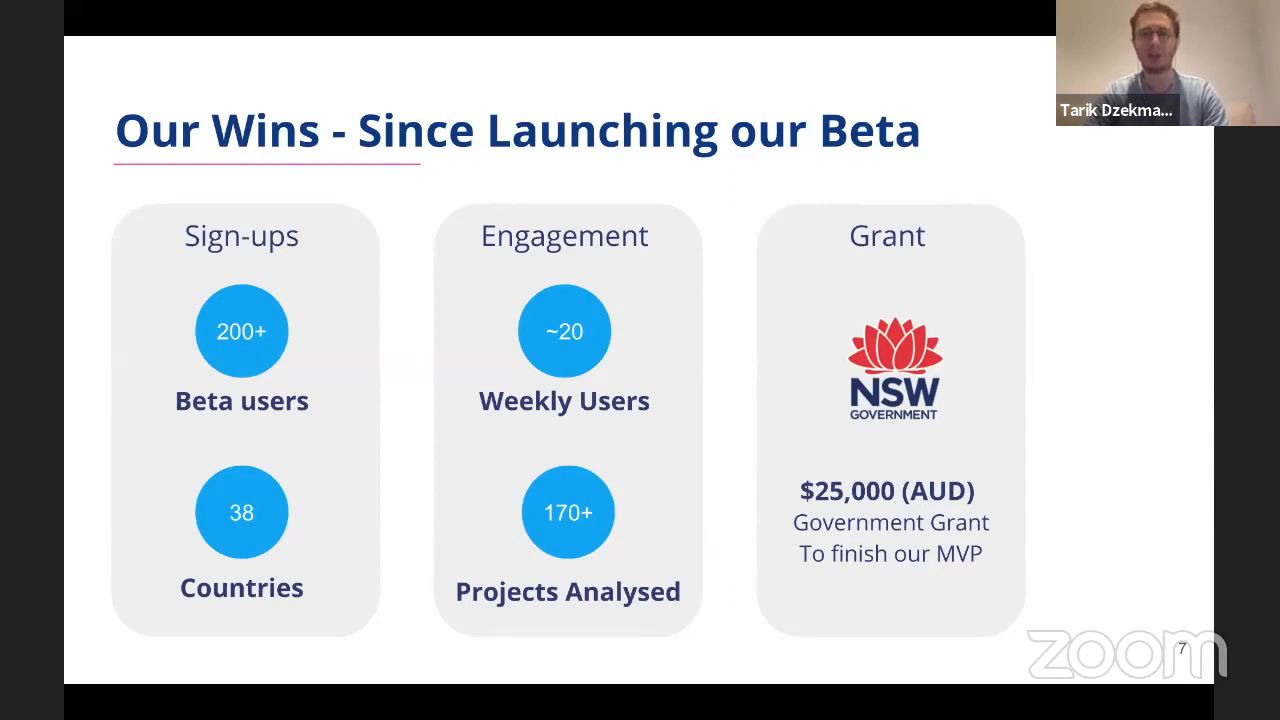
Advance the shared deck from Our Wins to The Plan roadmap slide
key("Right")
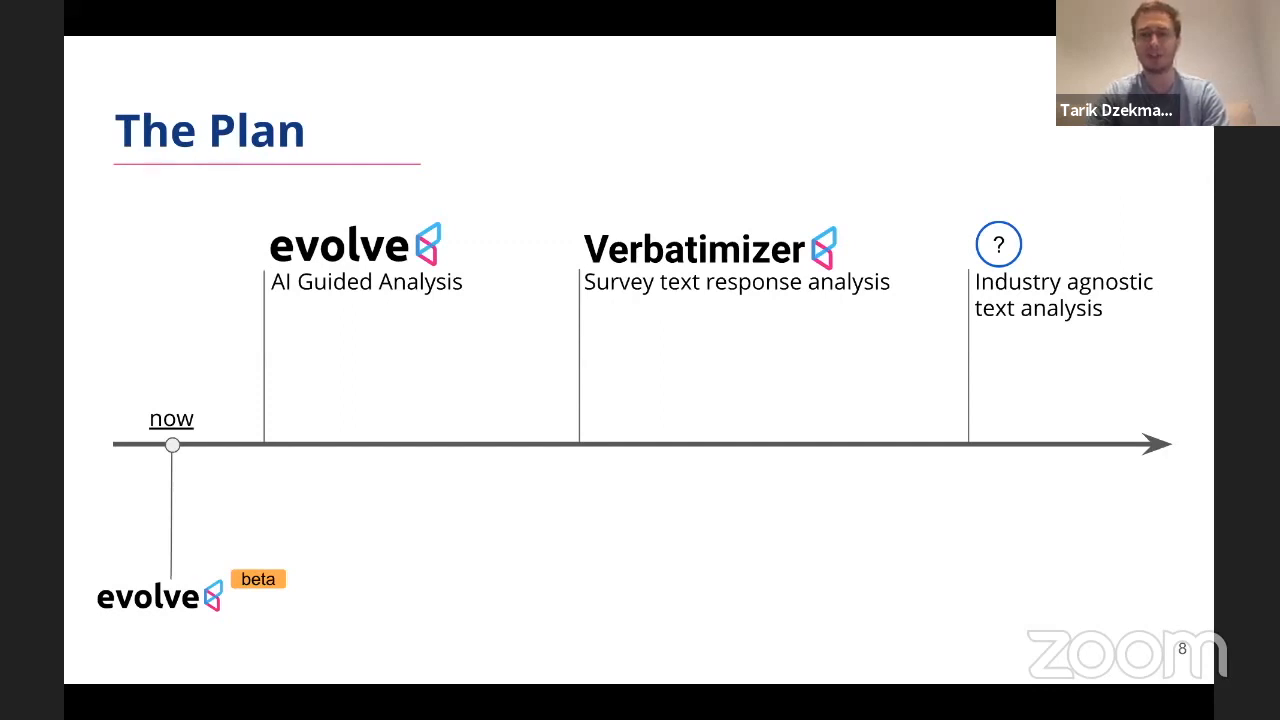
Advance to the closing We're looking for… slide and finish the slideshow
key("right")
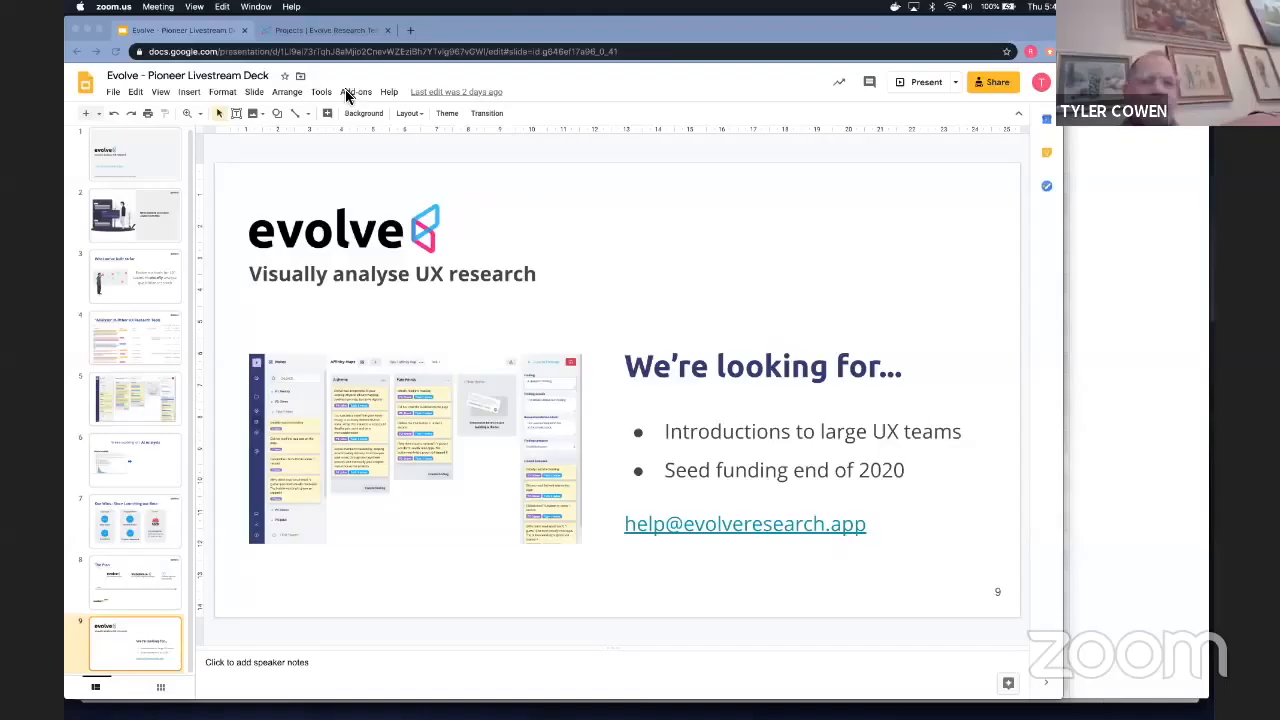
Visit the Evolve projects page, then return to Slides on the Analysis in Other UX Research Tools slide
left_click(324, 30)
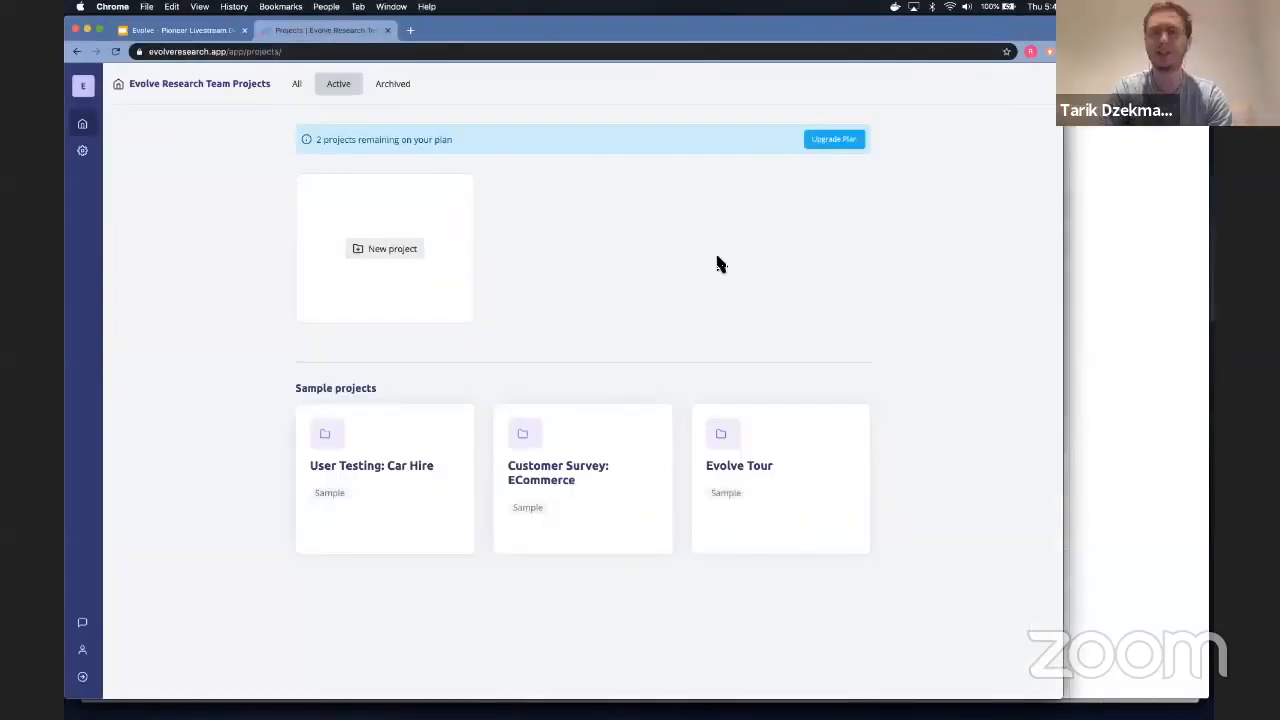
mouse_move(558, 282)
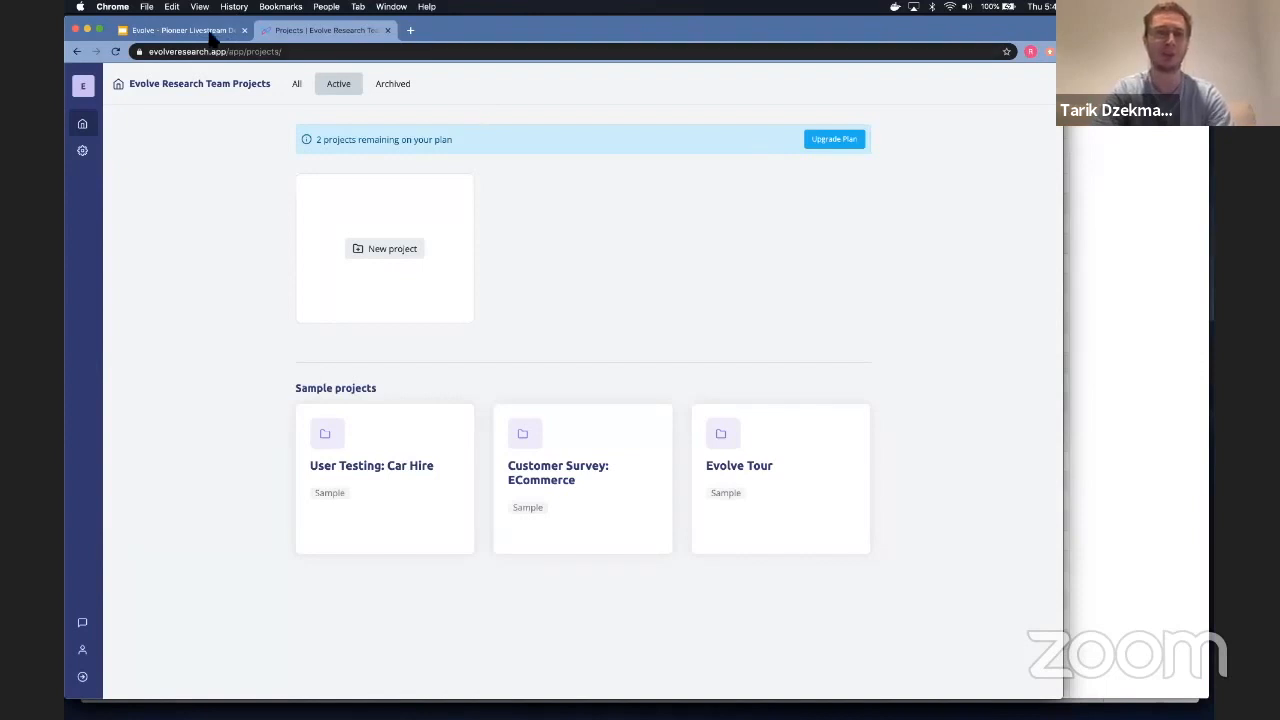
left_click(180, 30)
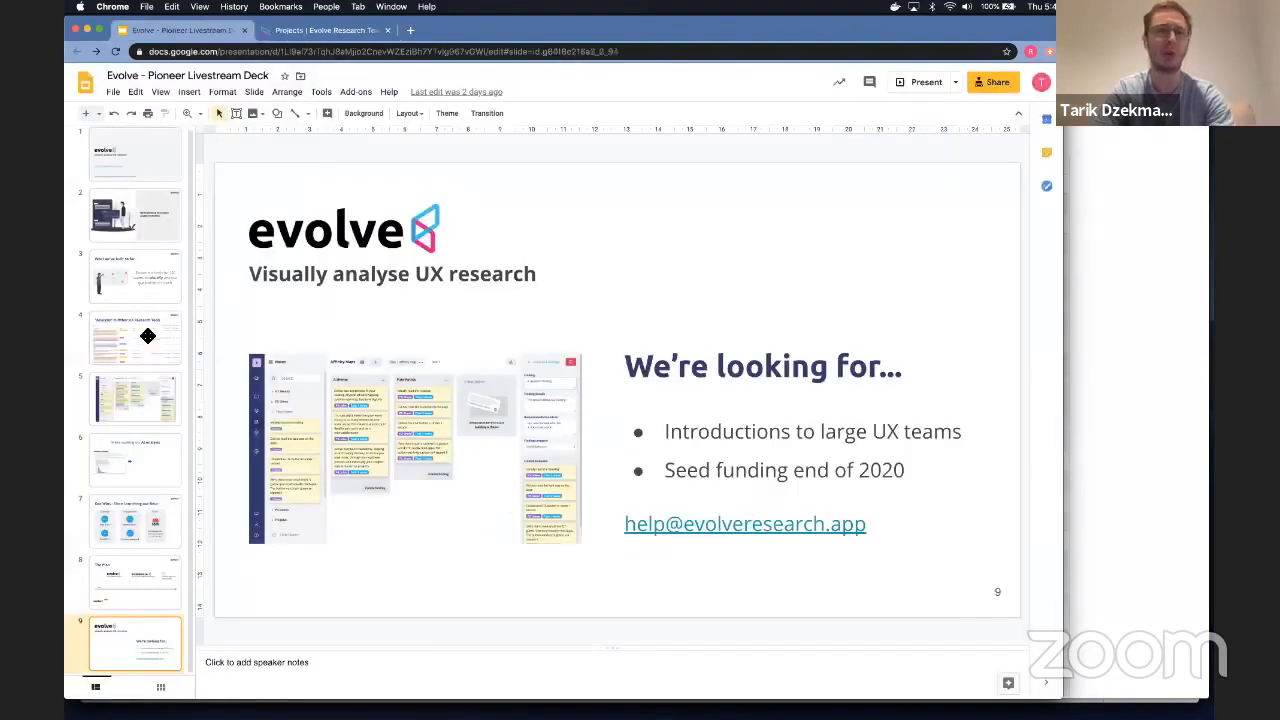
left_click(136, 336)
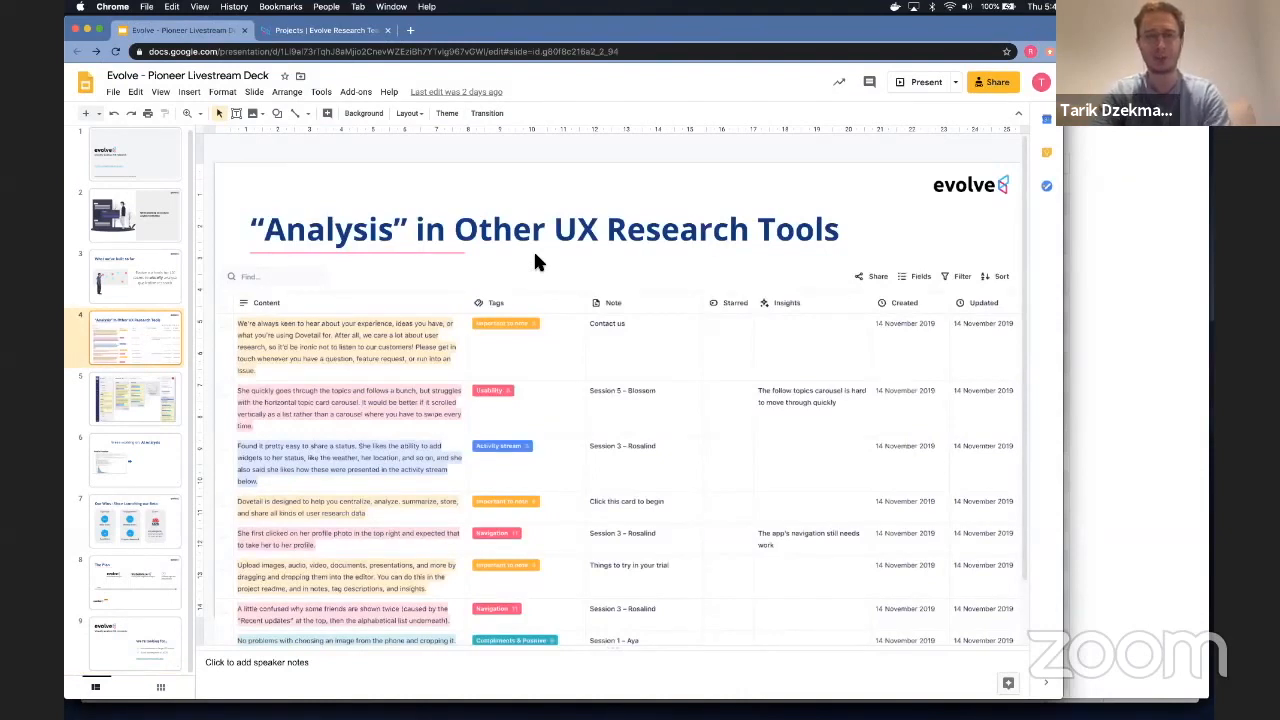
mouse_move(532, 284)
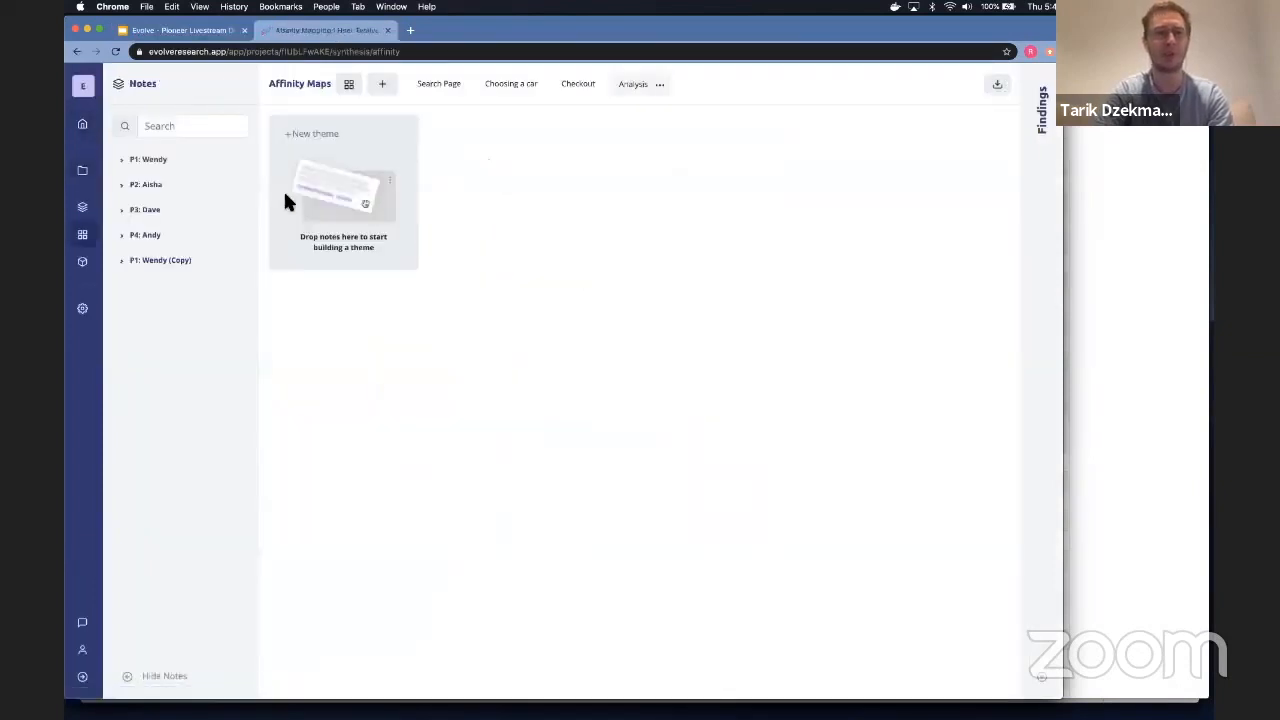
mouse_move(170, 160)
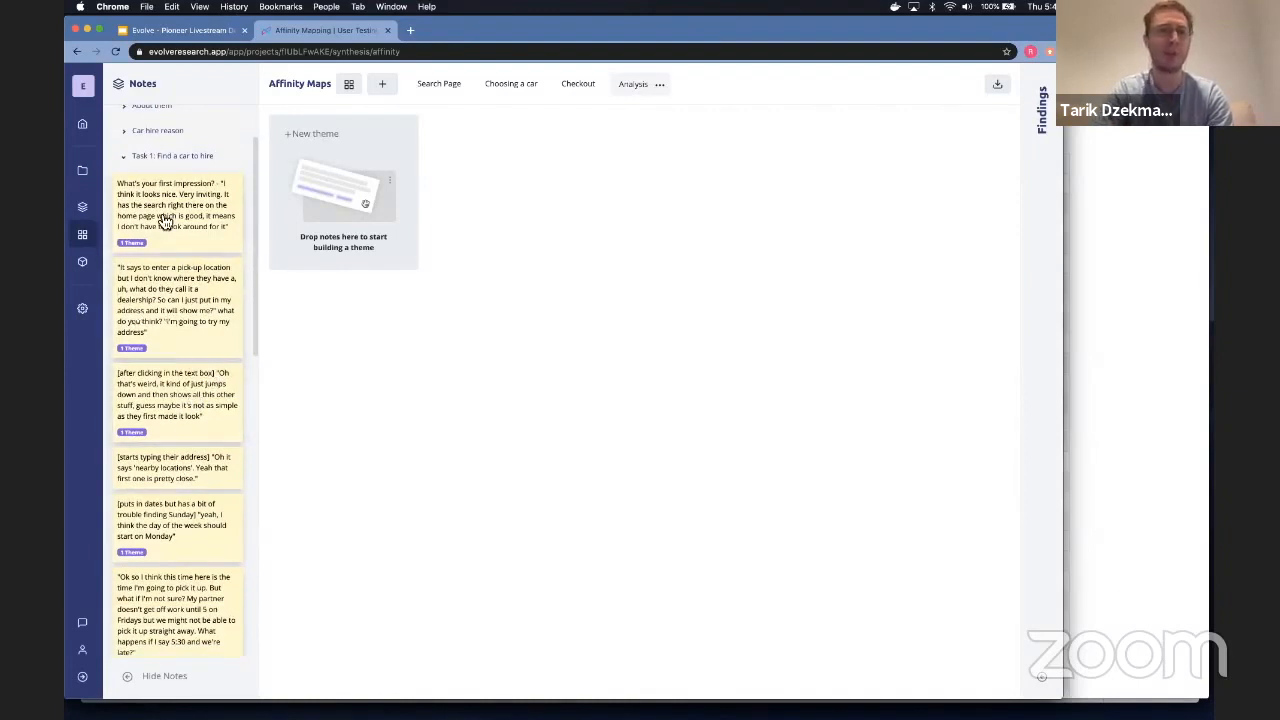
mouse_move(182, 430)
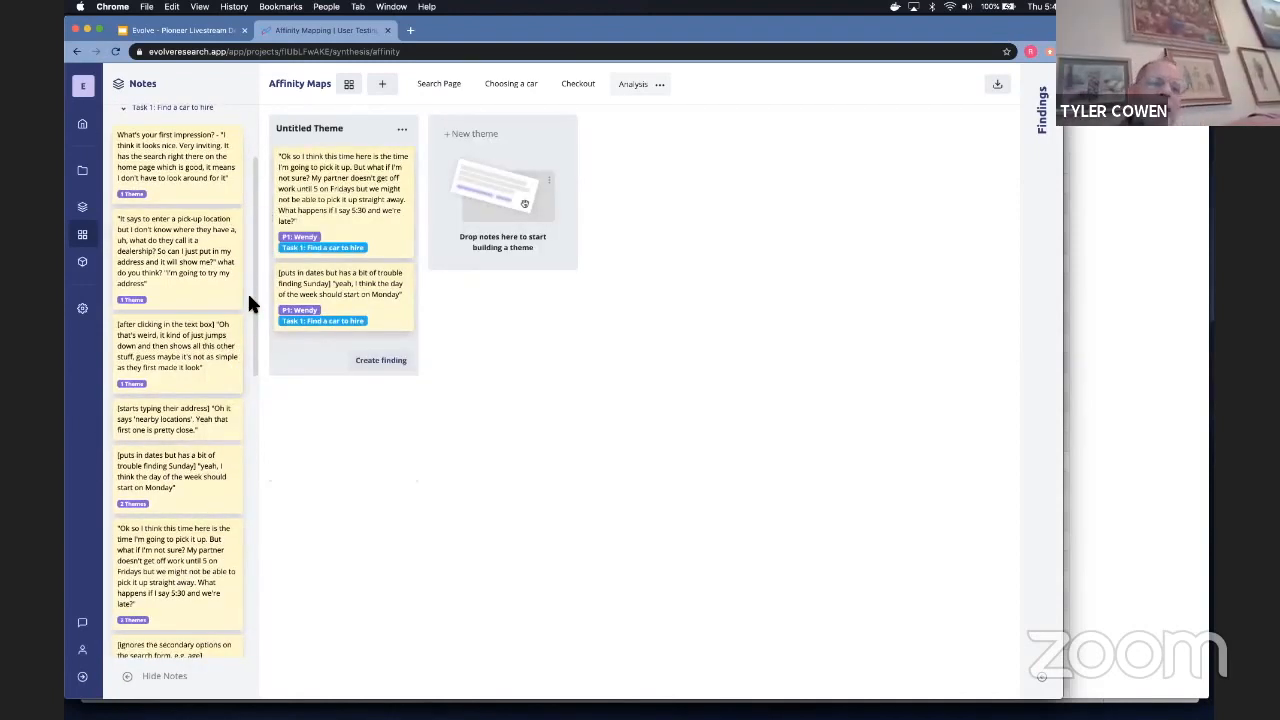
mouse_move(696, 36)
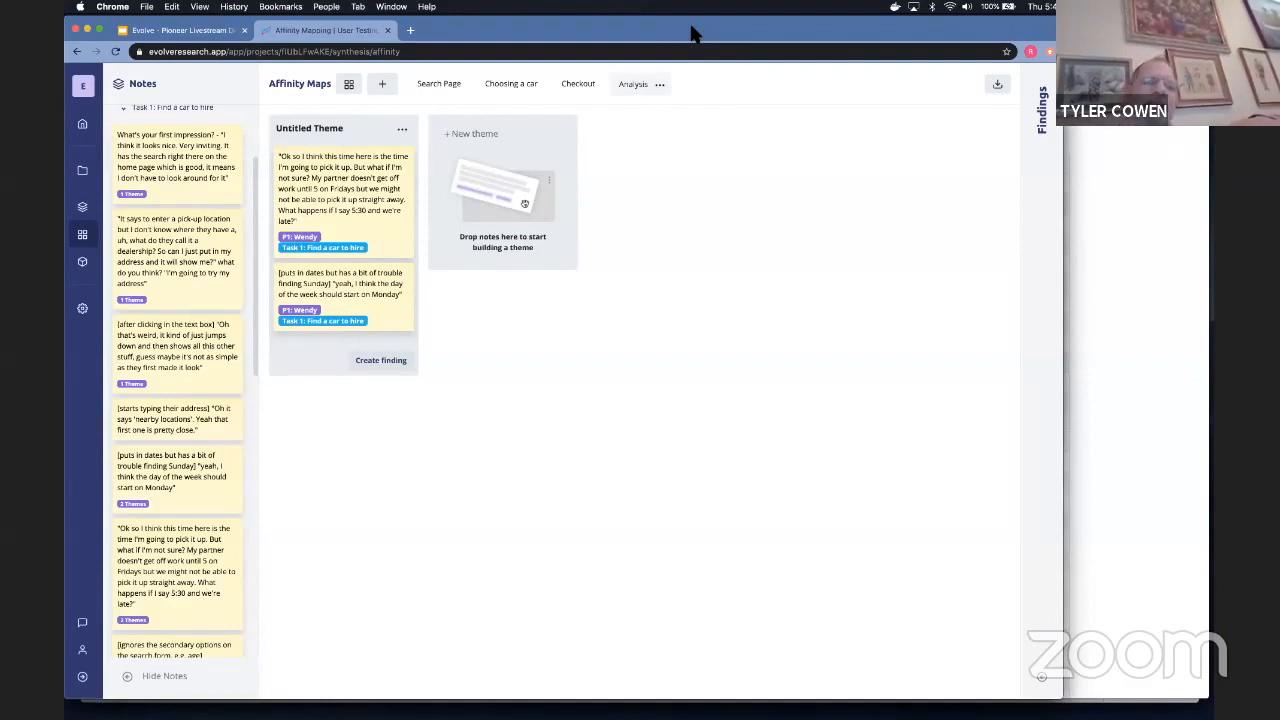
mouse_move(388, 242)
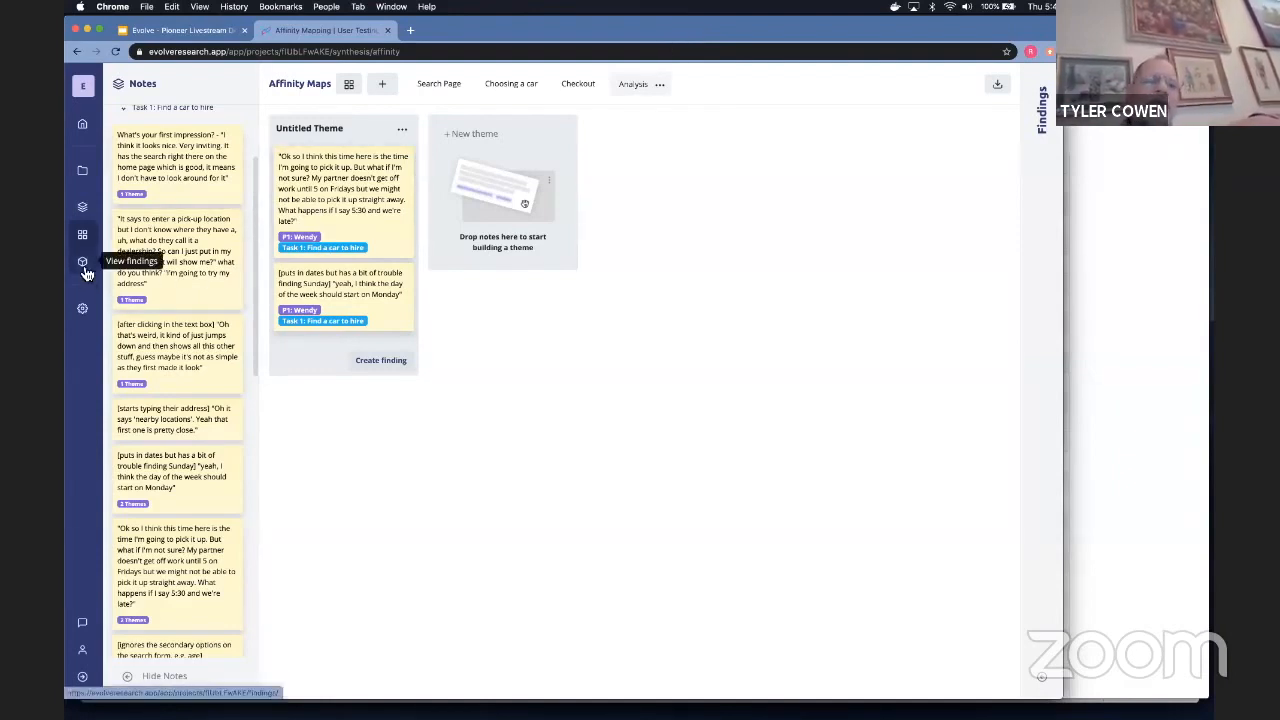
Show the Findings report with the home-page search finding and its interview quotes
left_click(84, 262)
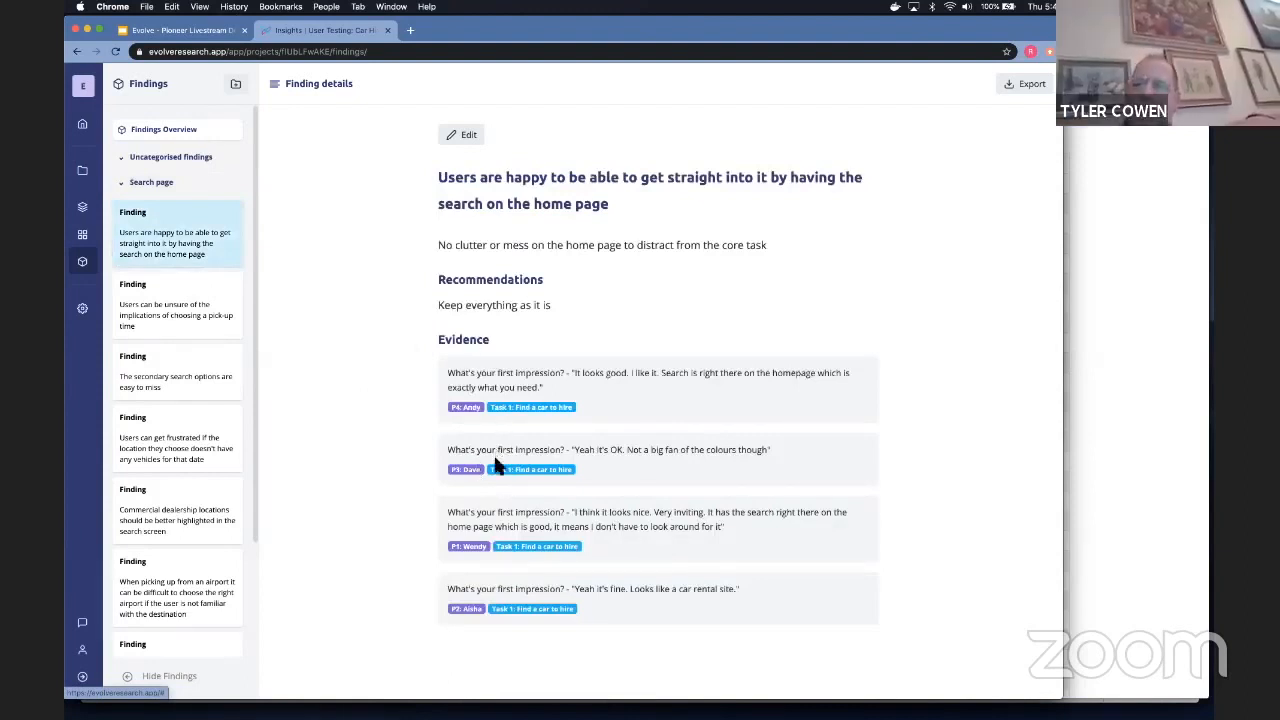
mouse_move(538, 488)
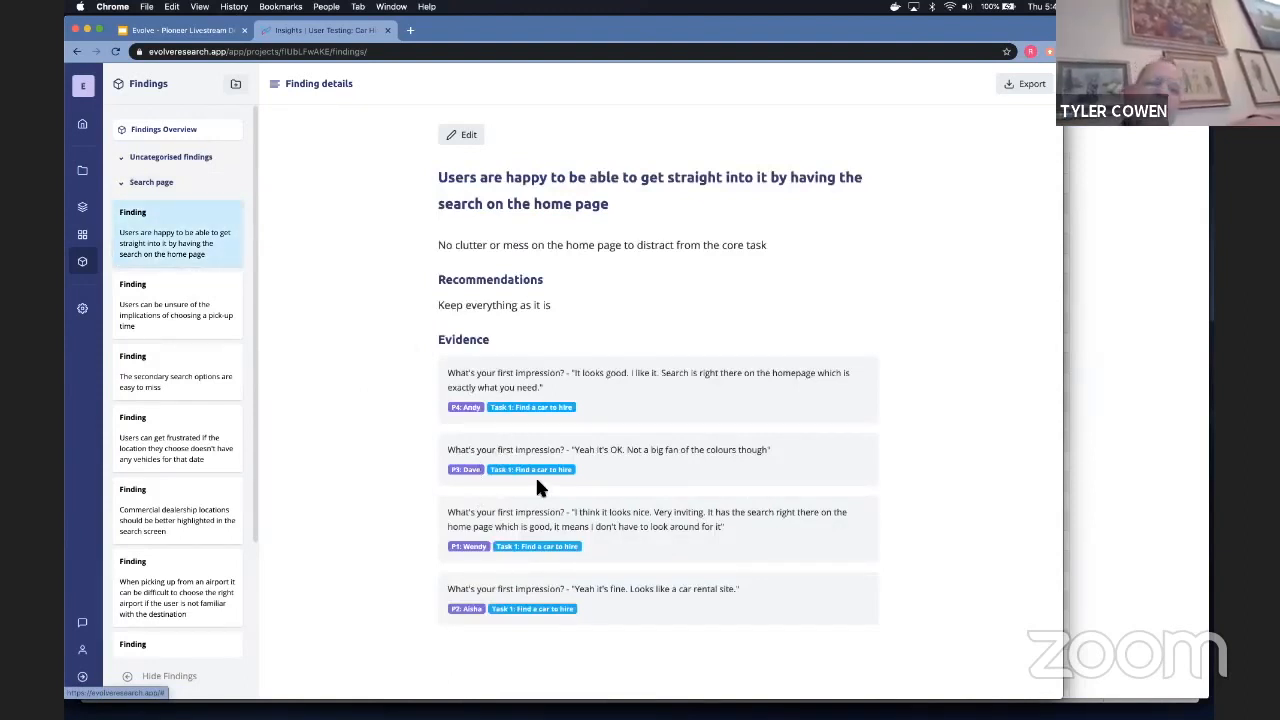
mouse_move(500, 568)
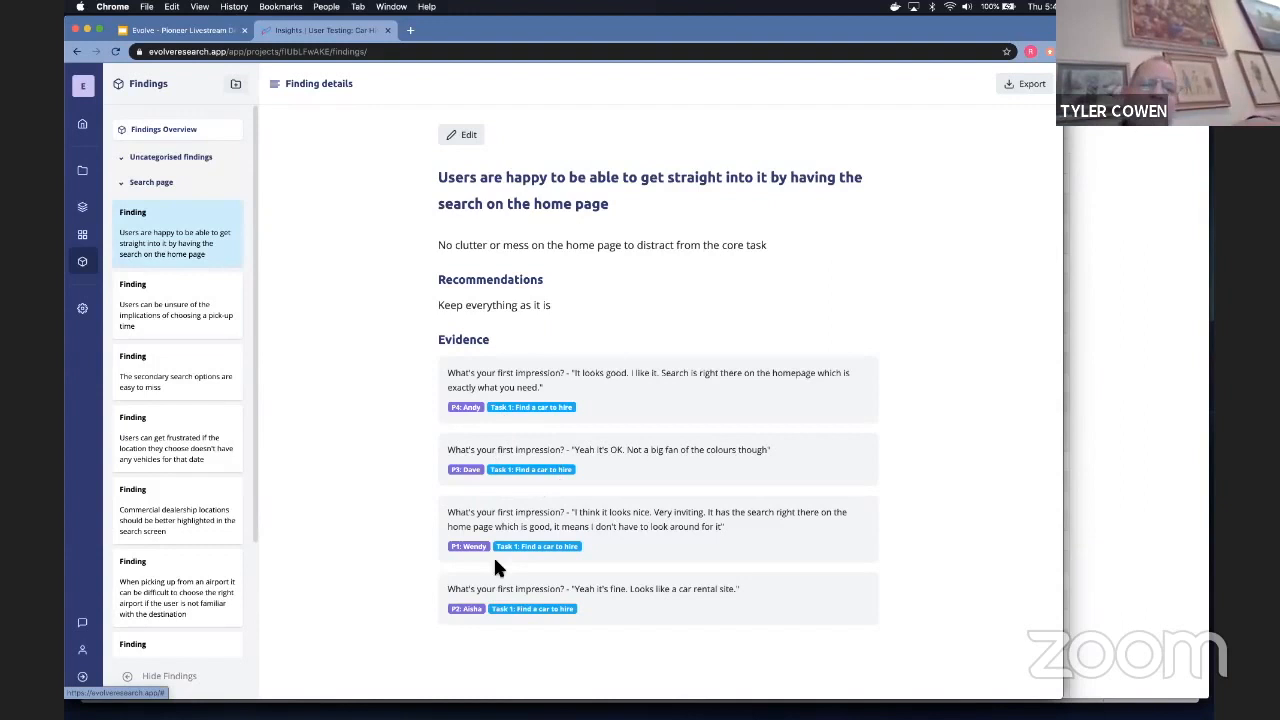